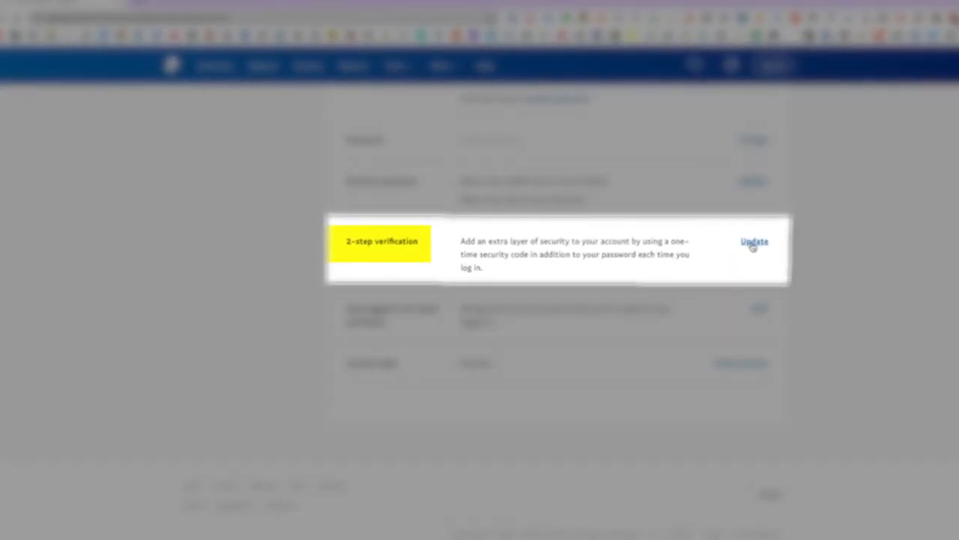
# Step: Open the 2-step verification update from the Security Settings page
pyautogui.click(754, 241)
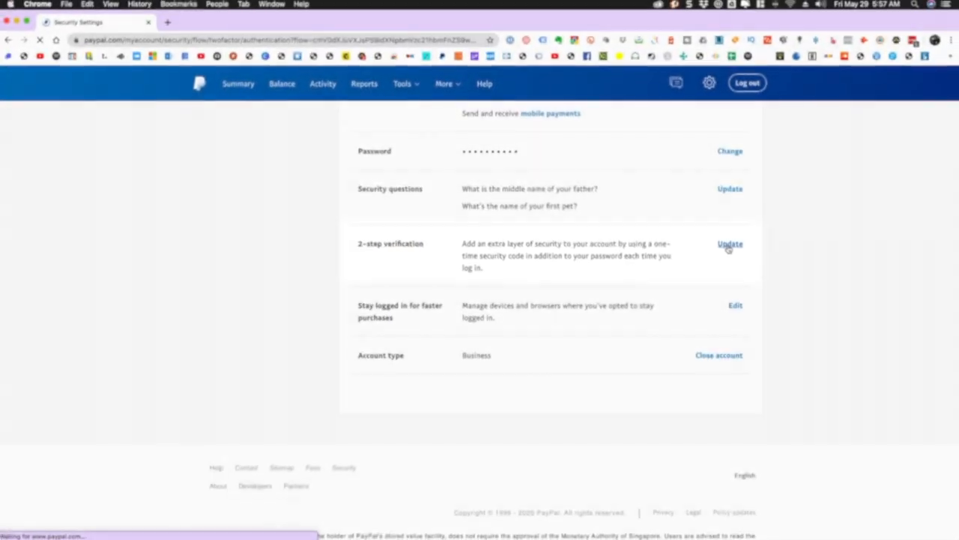
pyautogui.click(730, 244)
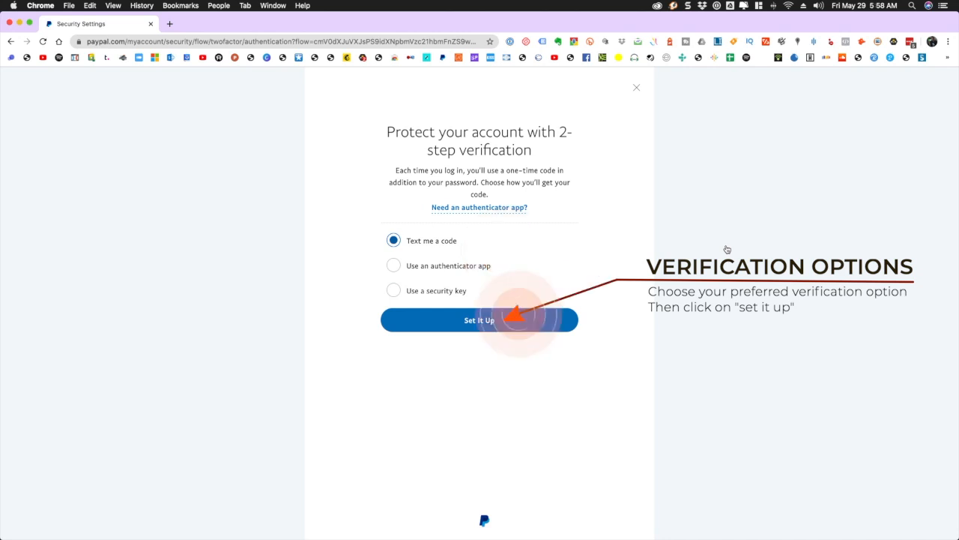
pyautogui.moveTo(254, 488)
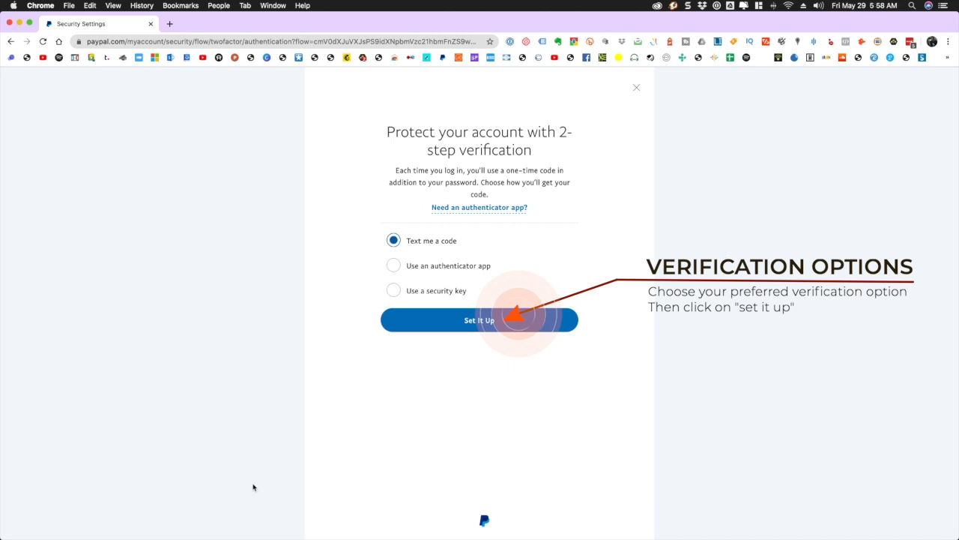
# Step: Select 'Use an authenticator app' and start its setup to reach the QR code page
pyautogui.click(394, 266)
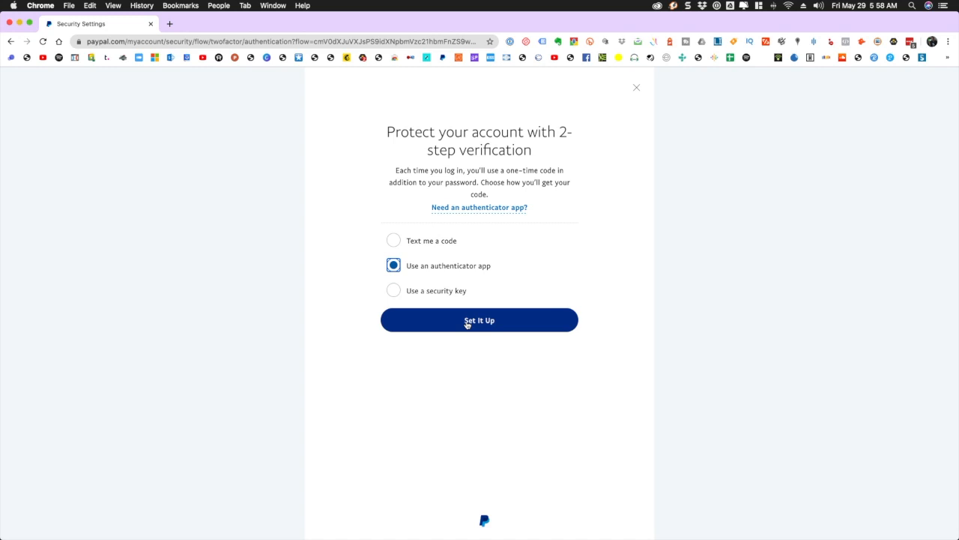
pyautogui.click(479, 320)
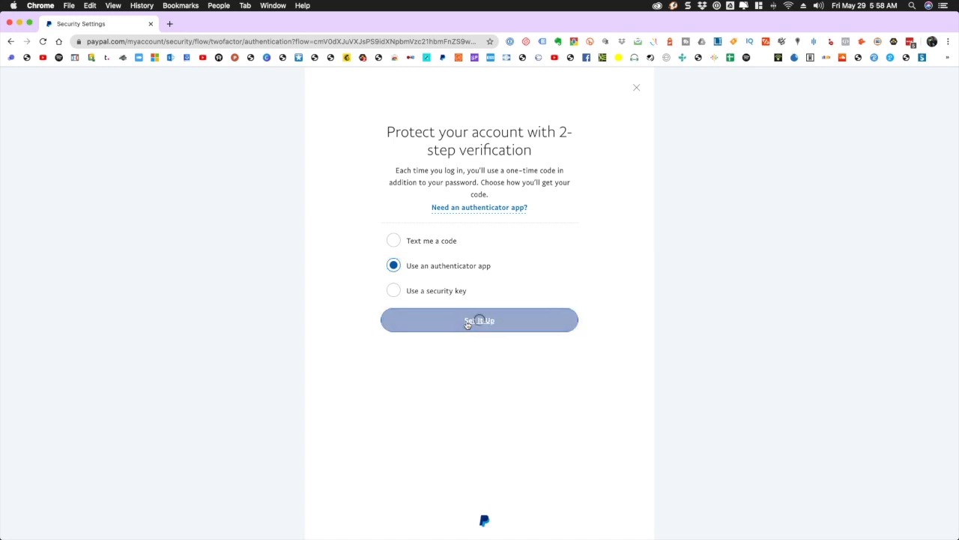
pyautogui.click(479, 320)
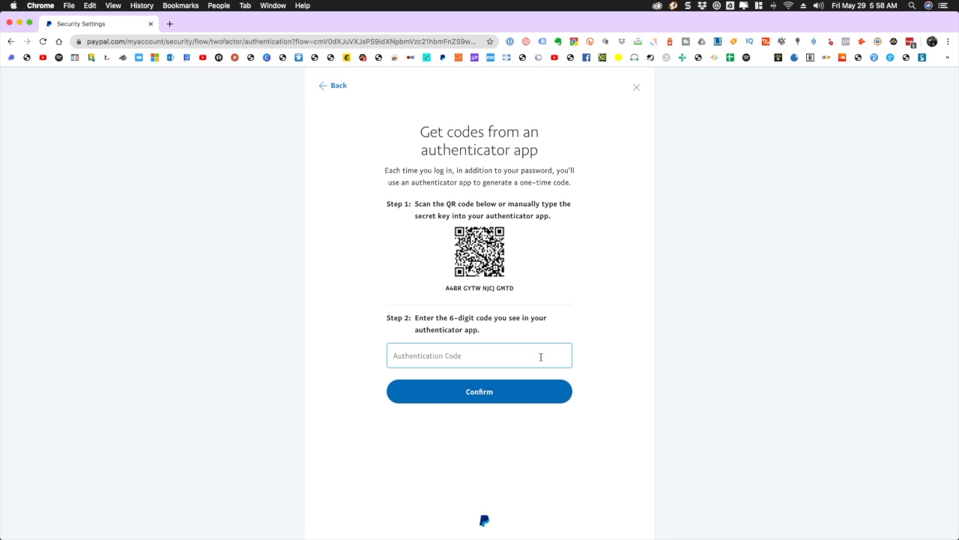
pyautogui.moveTo(521, 352)
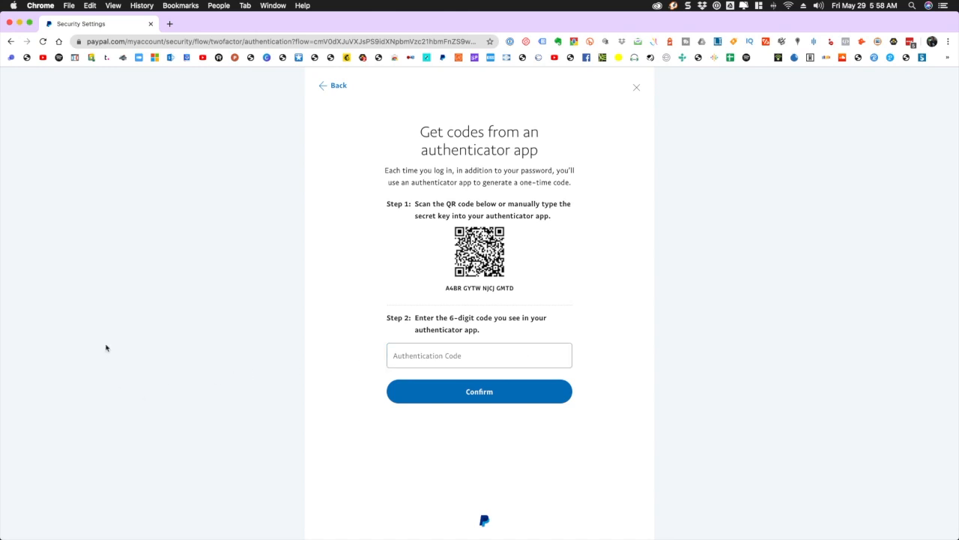
pyautogui.moveTo(99, 371)
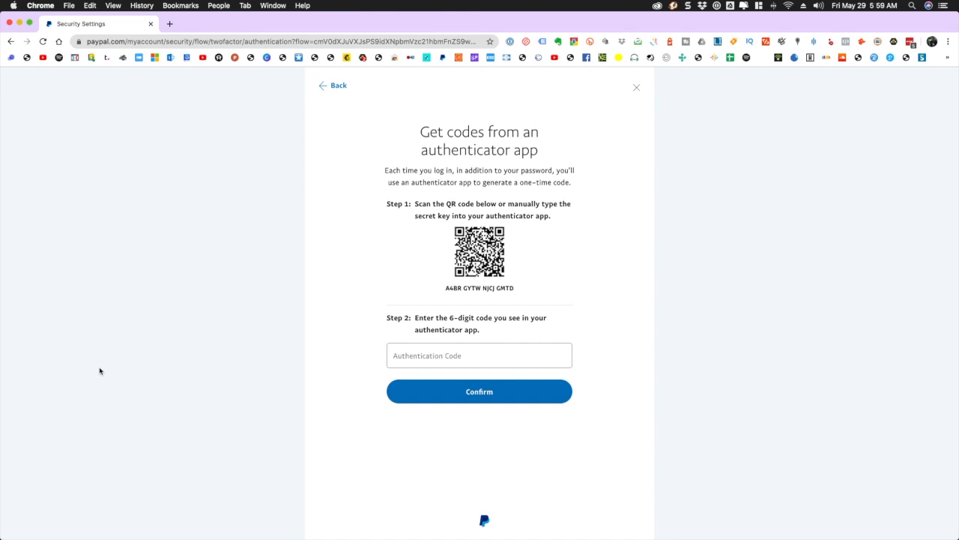